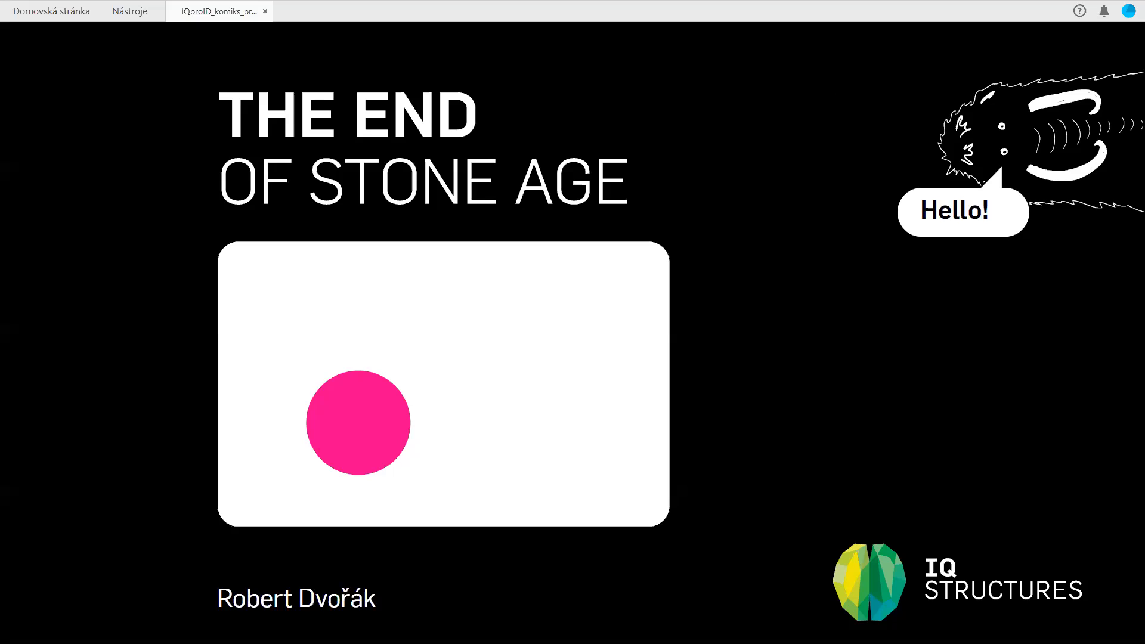
mouse_move(660, 432)
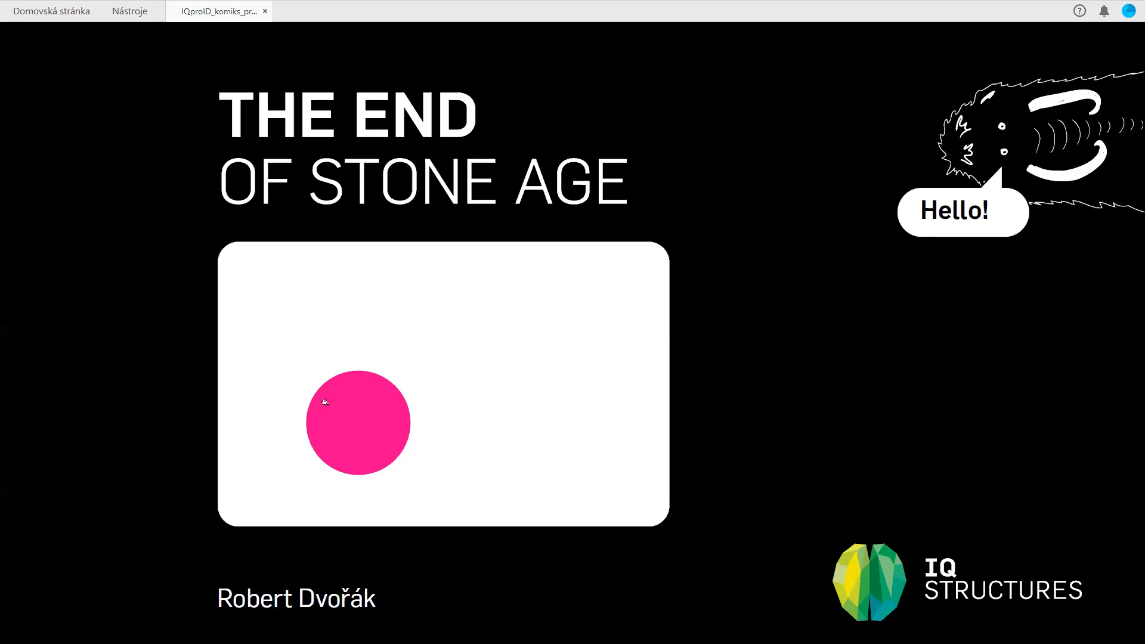
mouse_move(330, 378)
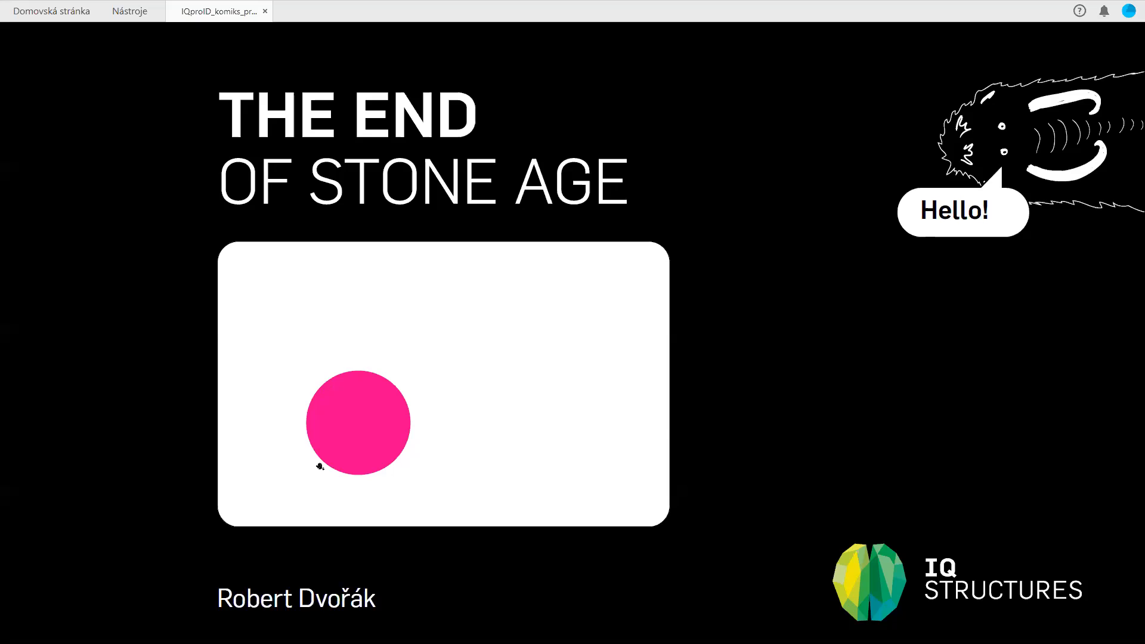
mouse_move(322, 396)
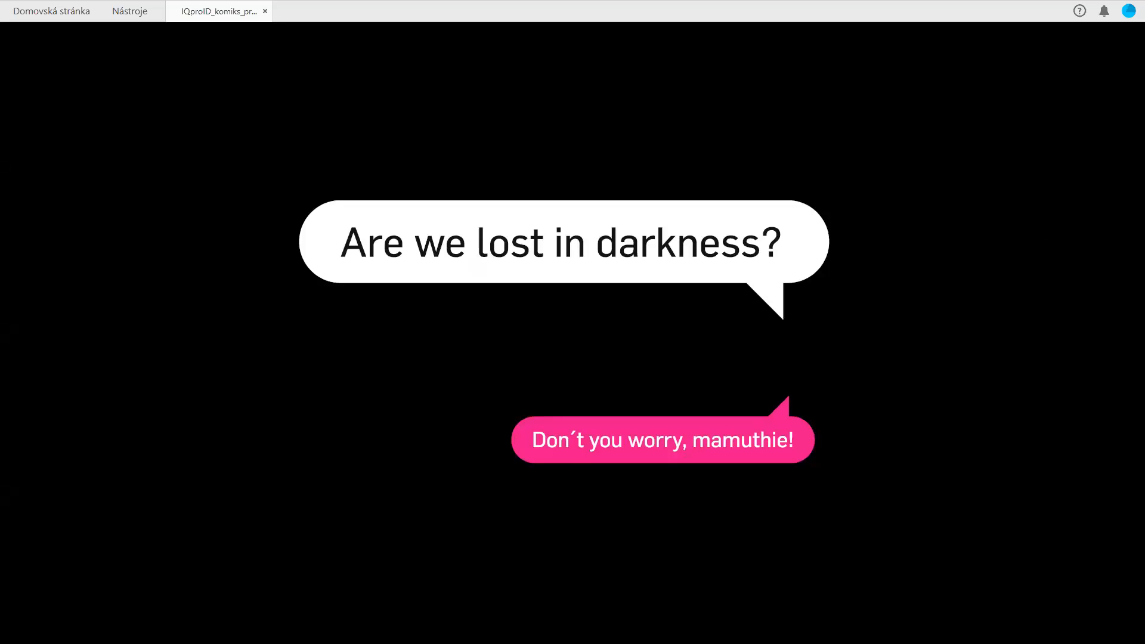
mouse_move(1048, 252)
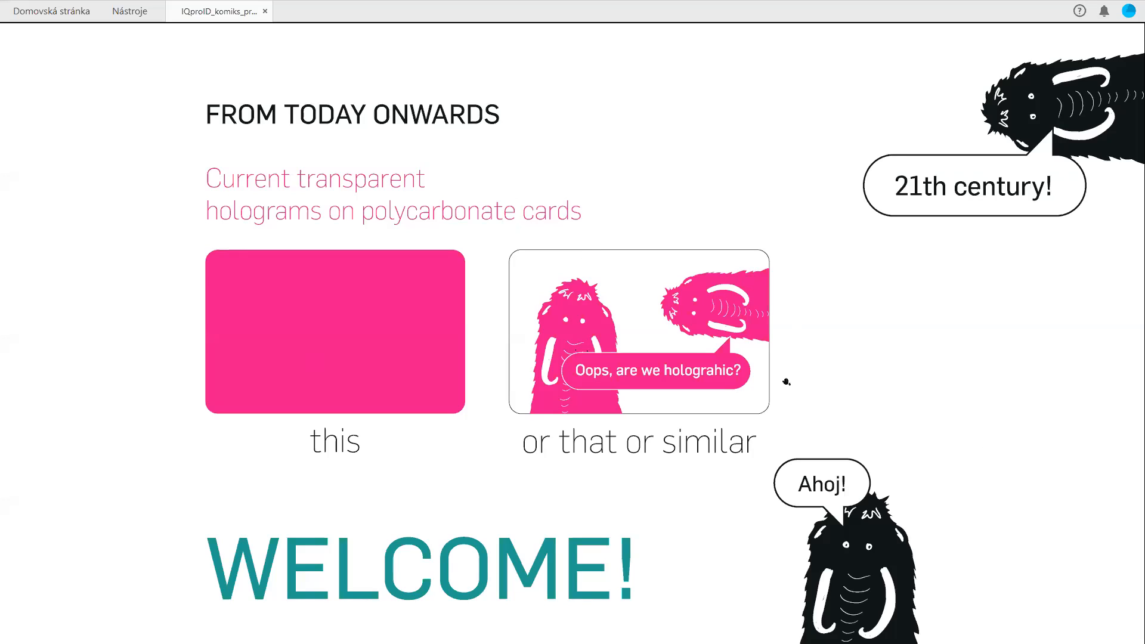
mouse_move(800, 383)
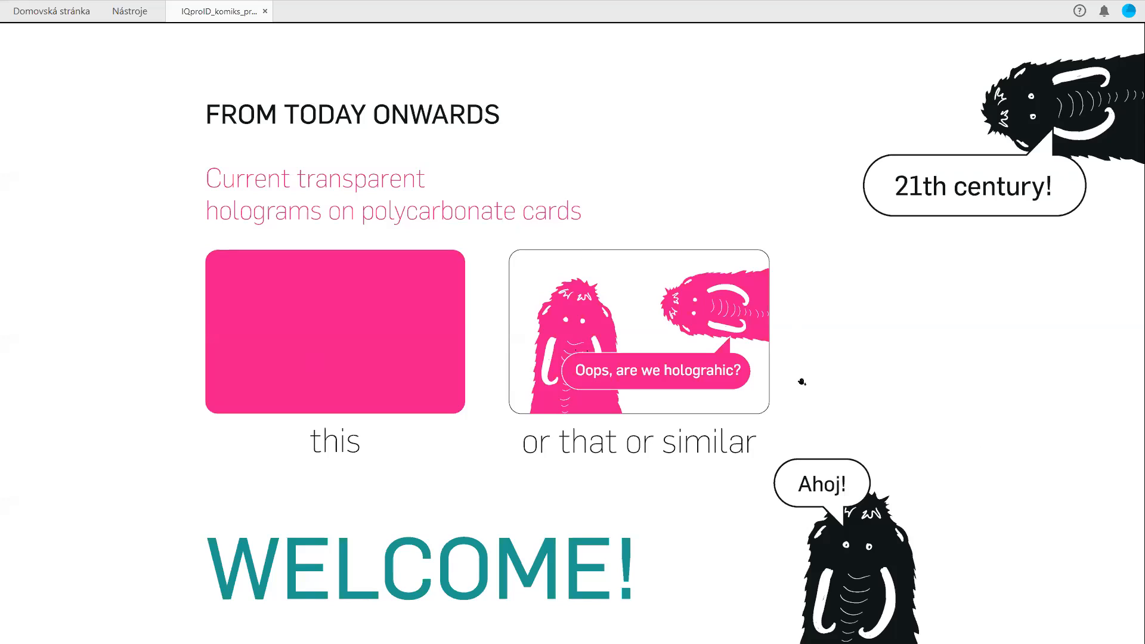
mouse_move(809, 368)
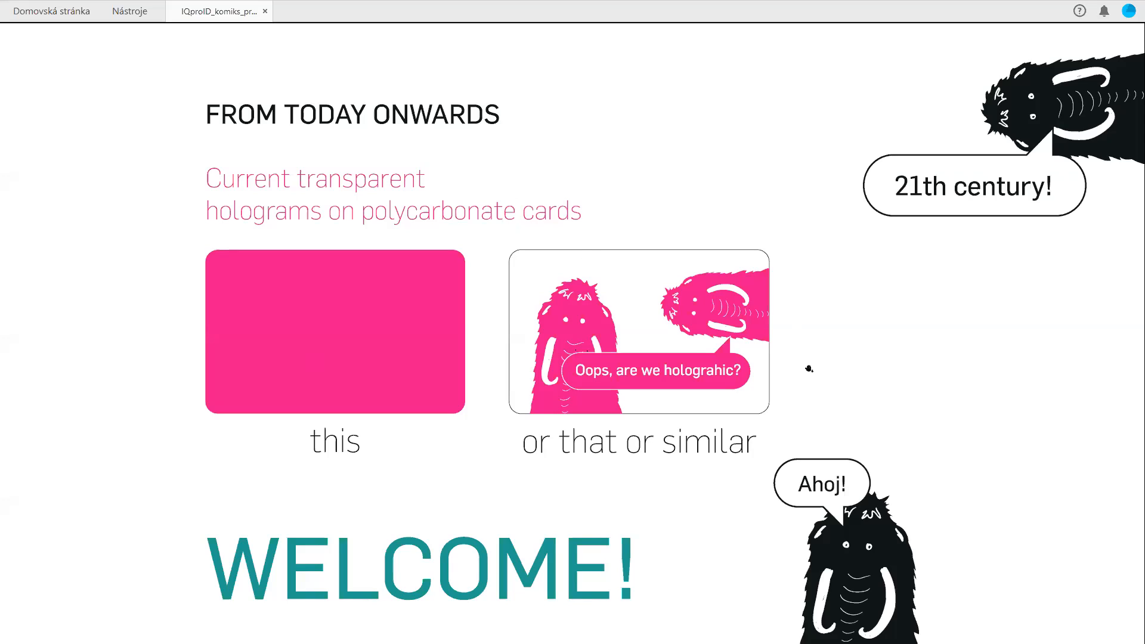
scroll("down", 3)
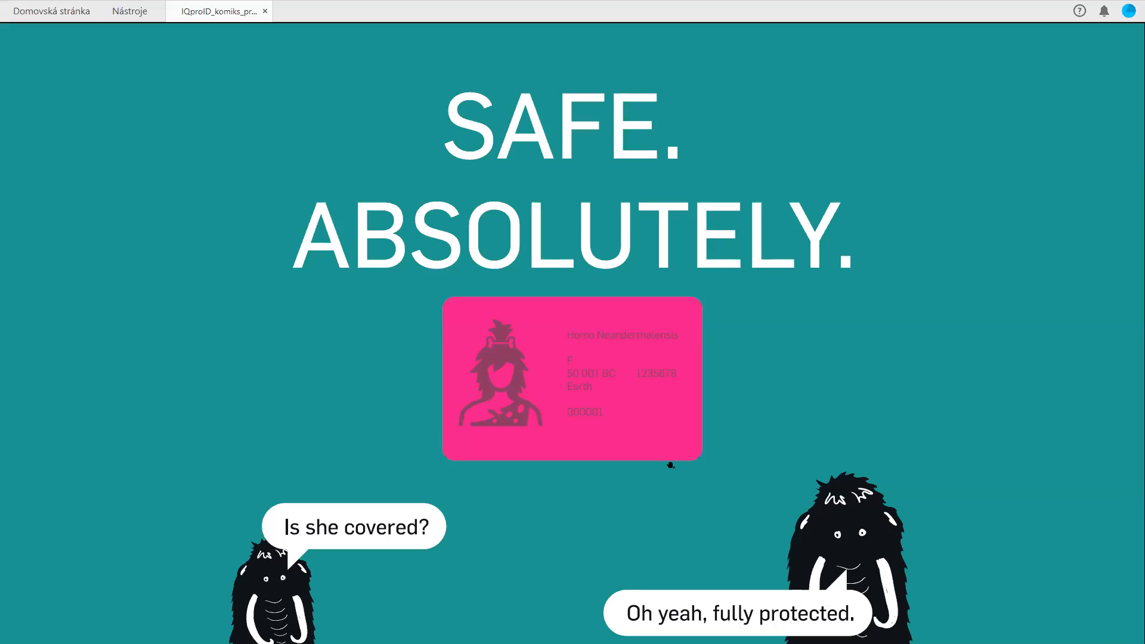
mouse_move(559, 490)
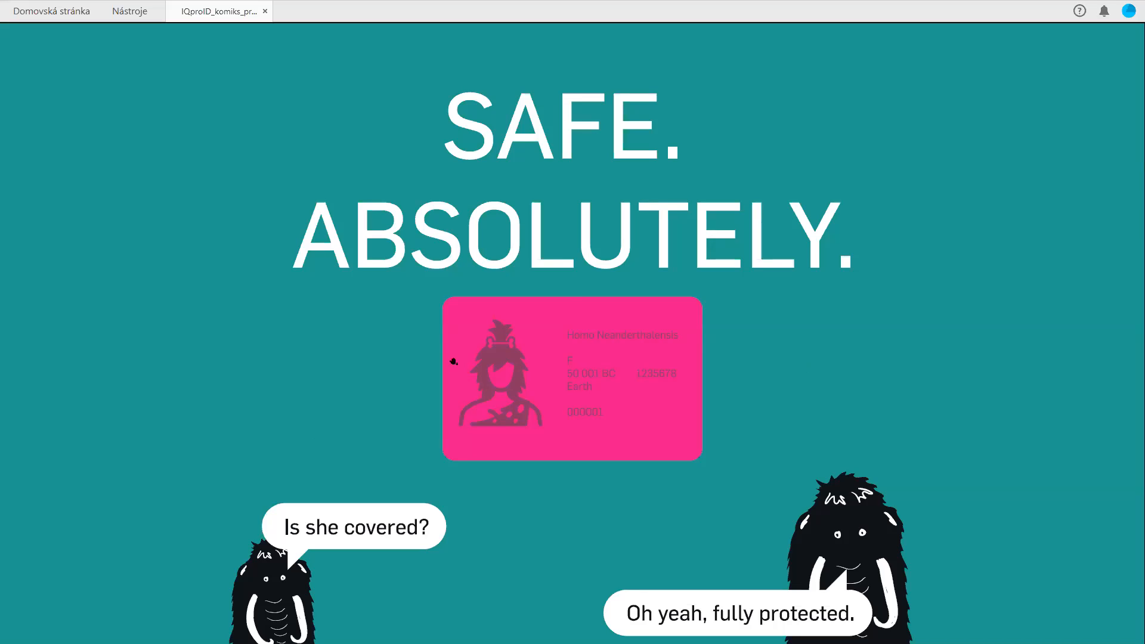
mouse_move(449, 475)
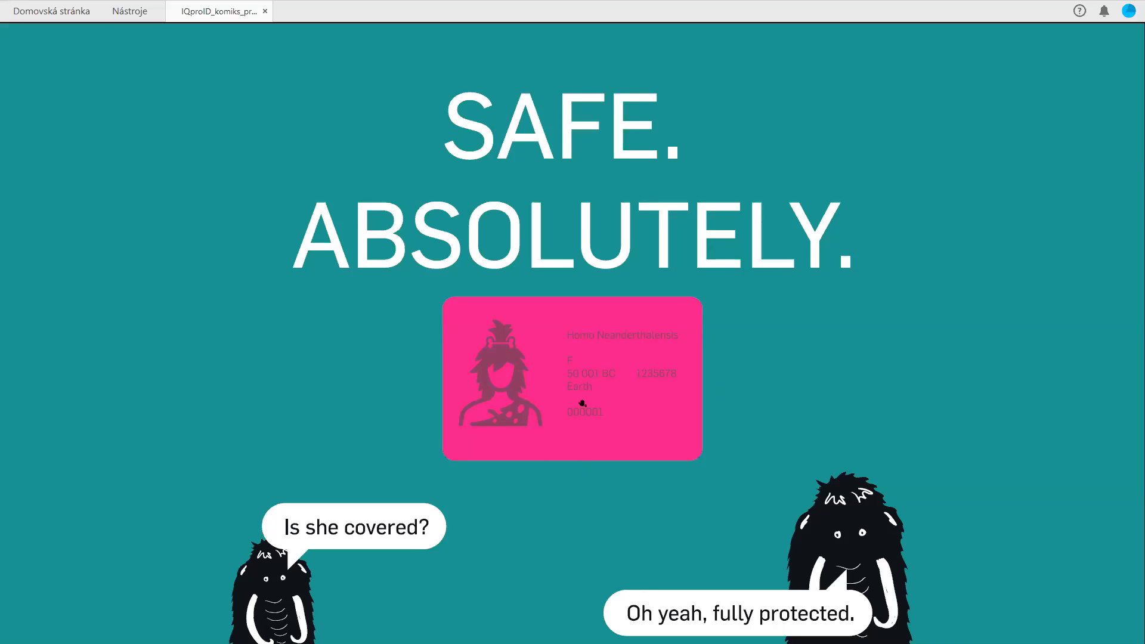
mouse_move(423, 479)
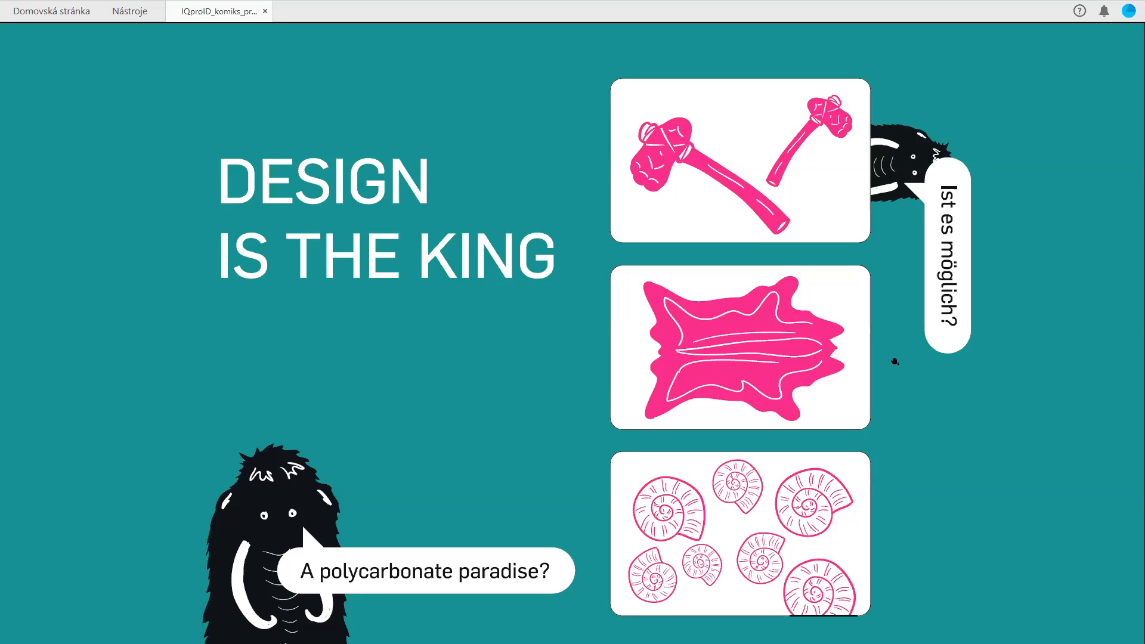
mouse_move(967, 336)
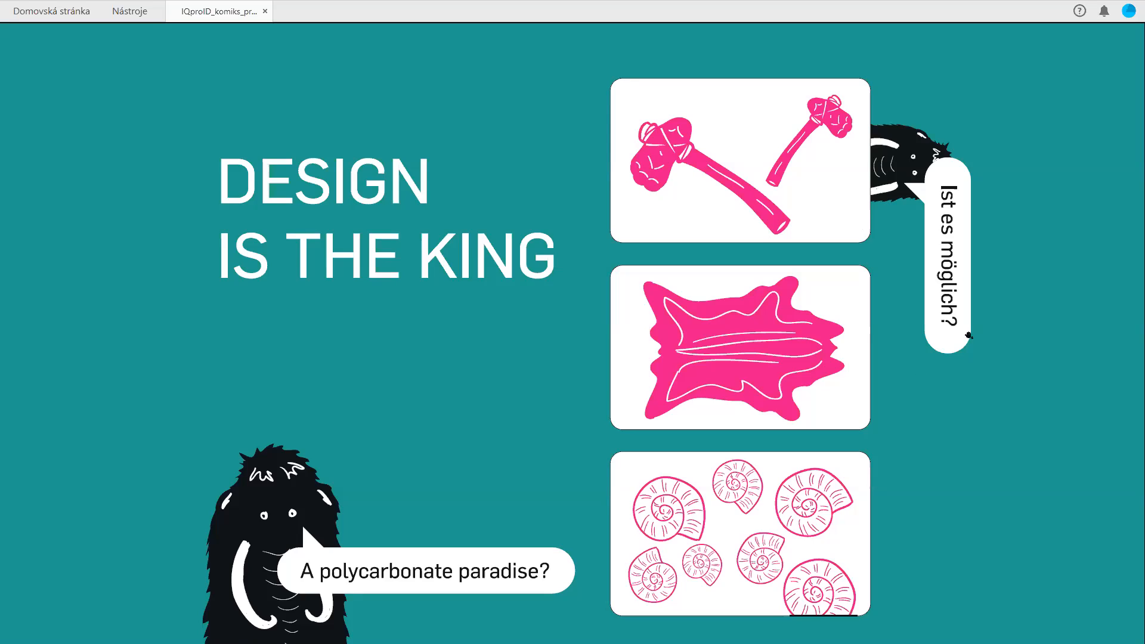
scroll("down", 3)
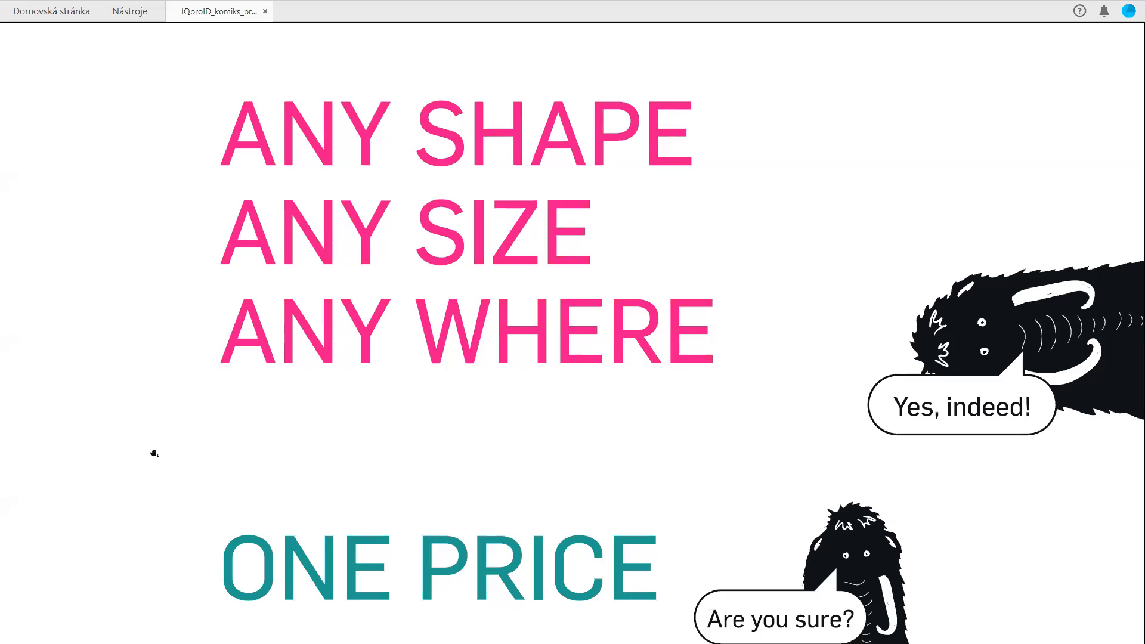
mouse_move(175, 490)
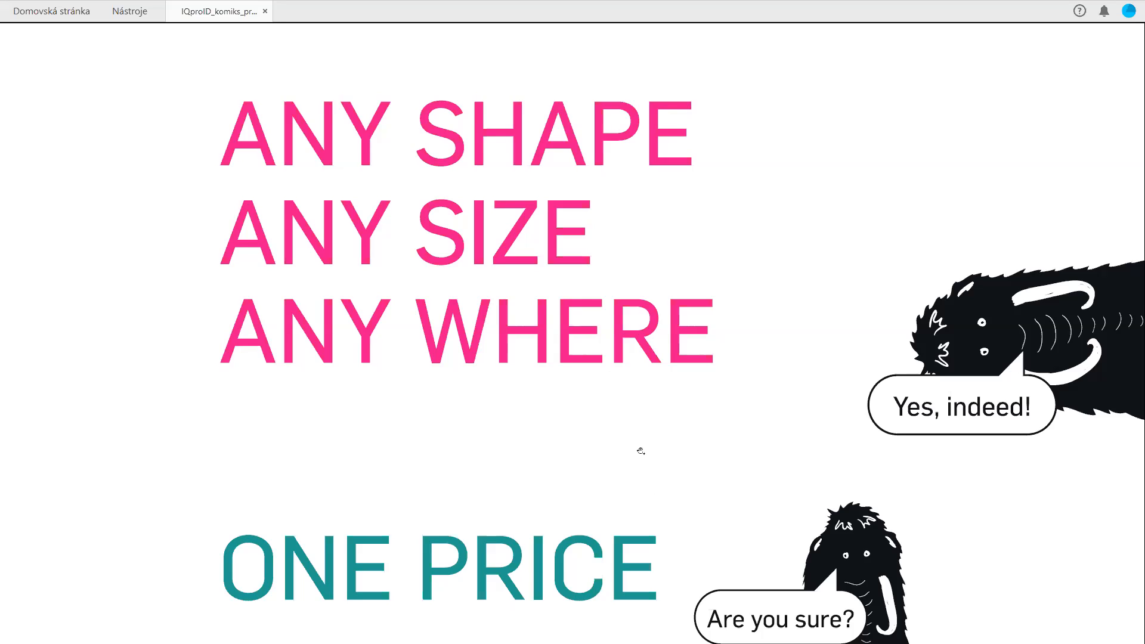
scroll("down", 3)
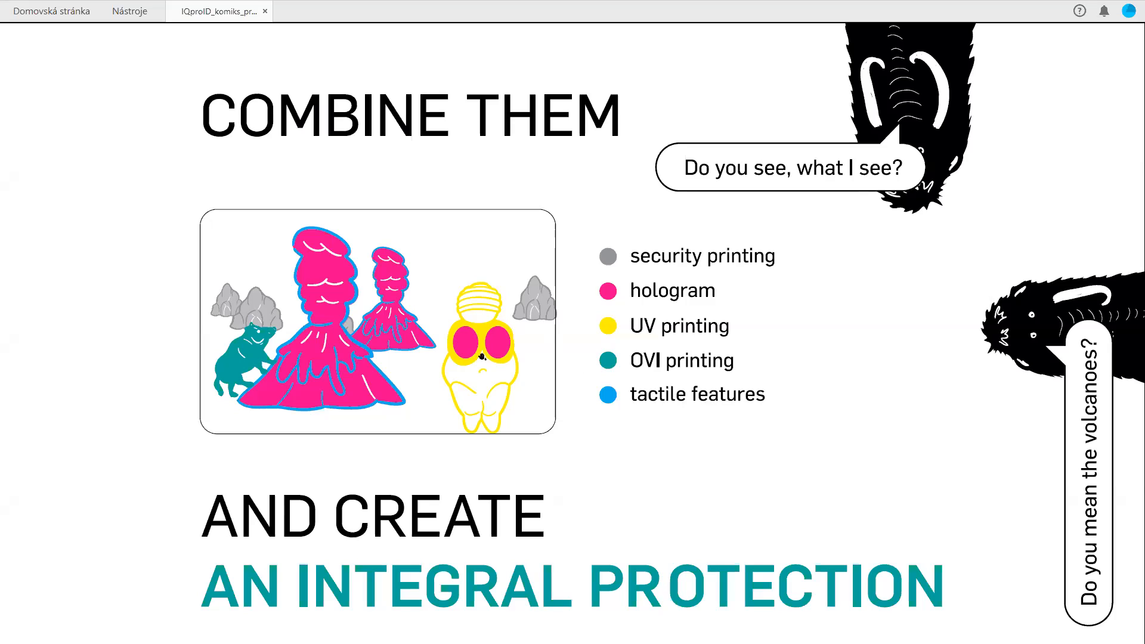
mouse_move(358, 452)
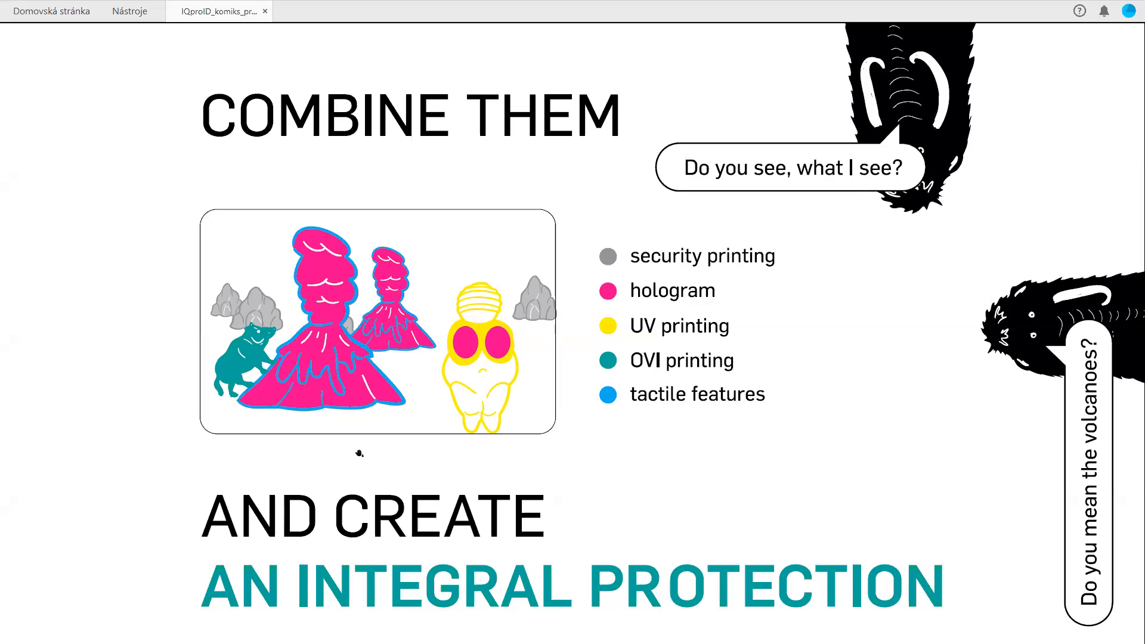
mouse_move(300, 316)
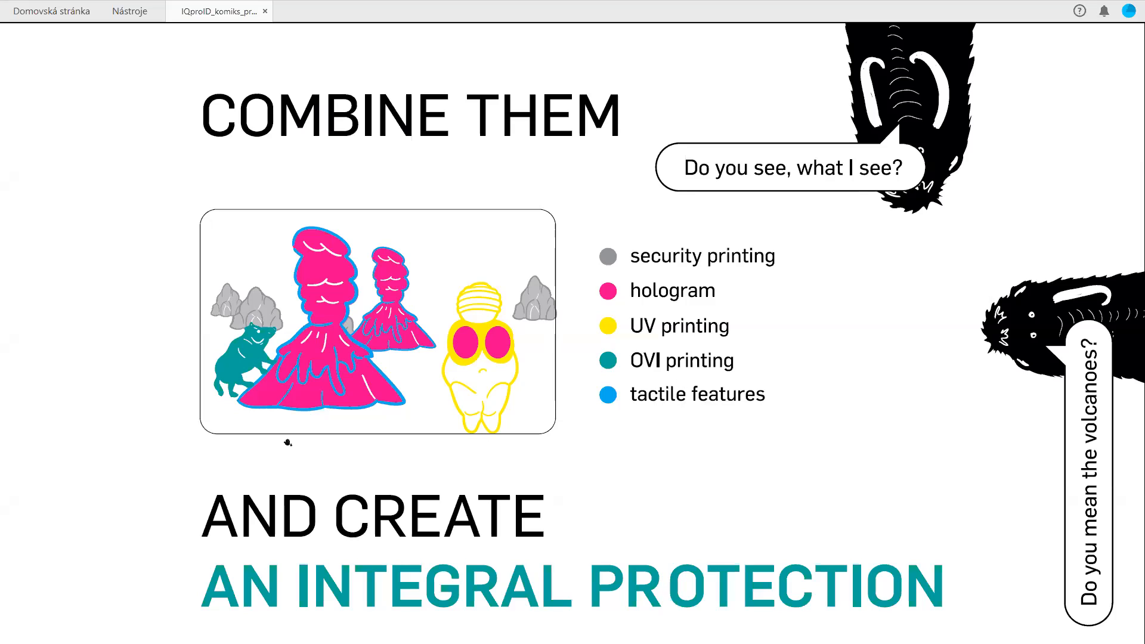
mouse_move(344, 487)
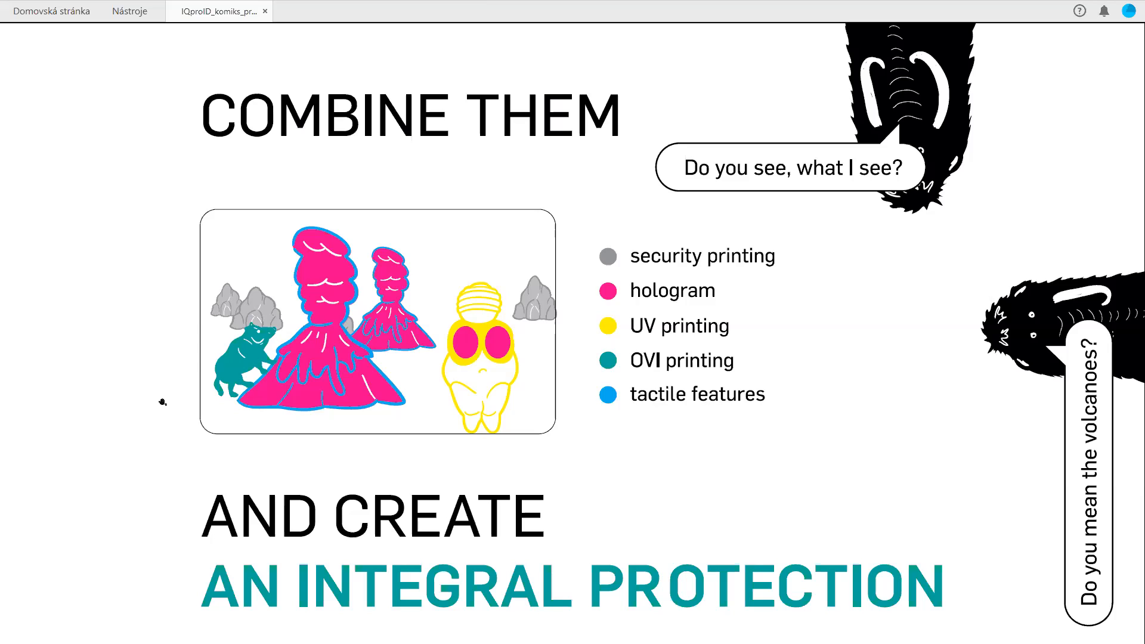
mouse_move(310, 339)
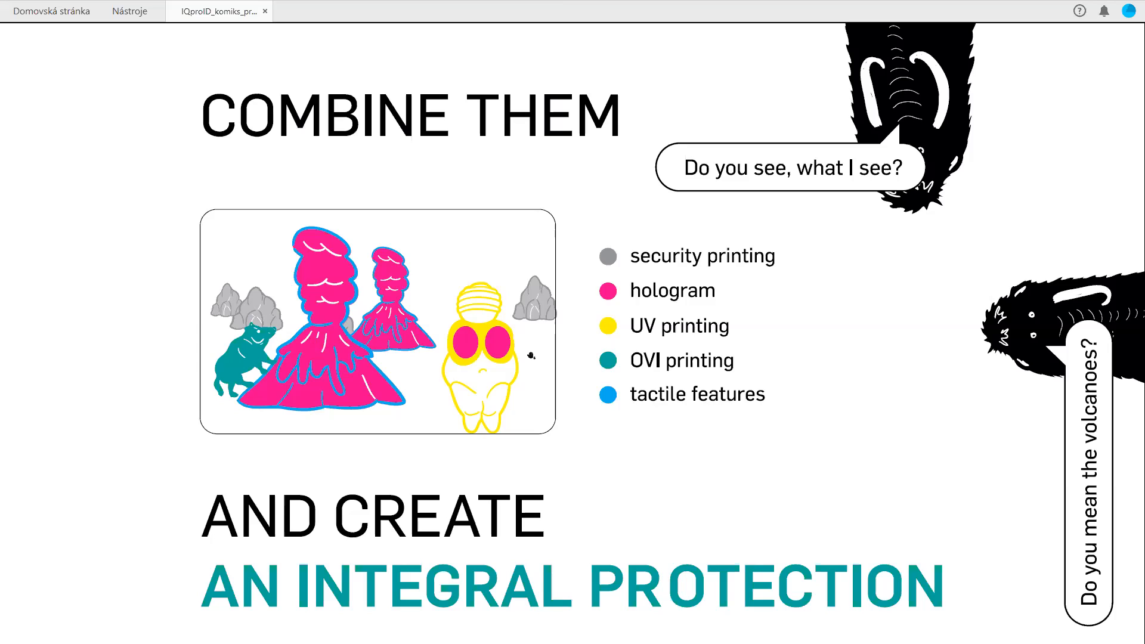
mouse_move(686, 339)
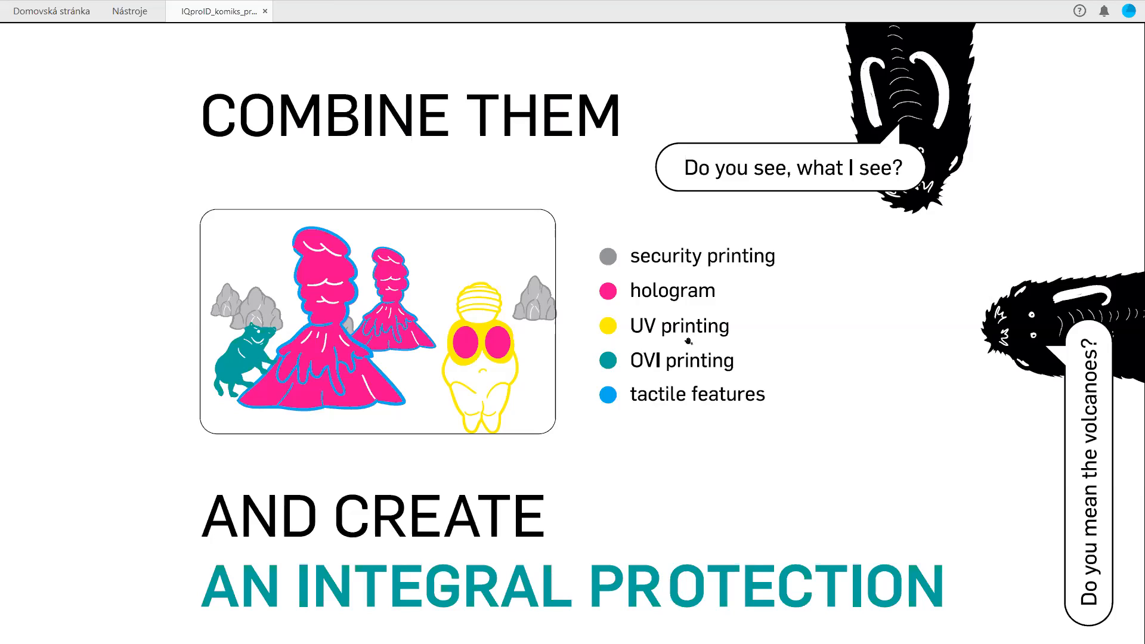
mouse_move(635, 378)
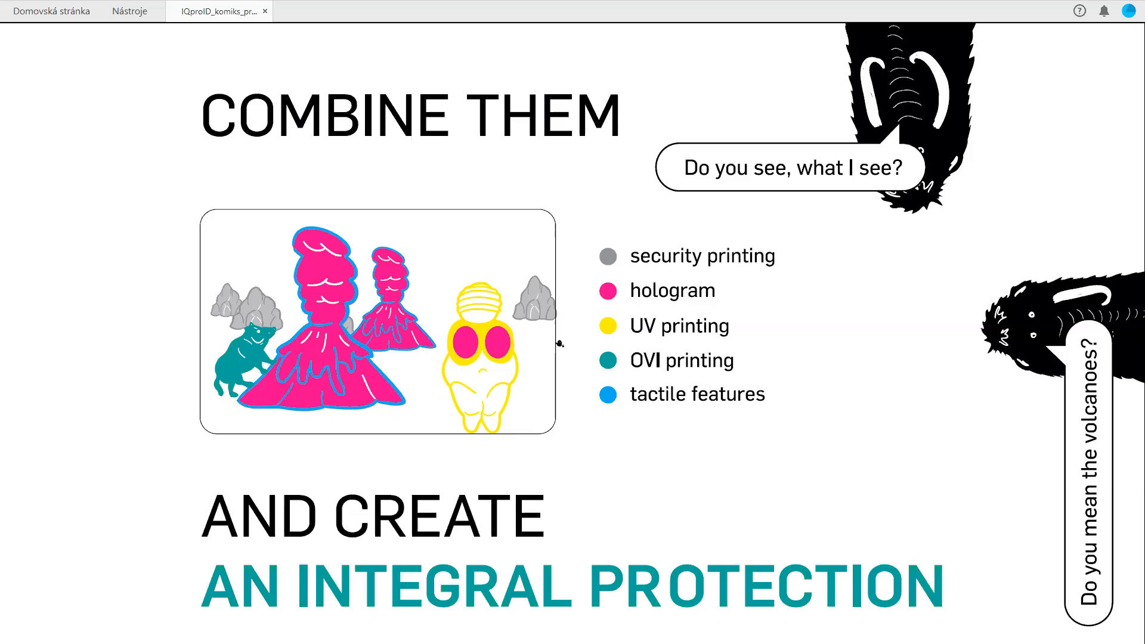
mouse_move(391, 402)
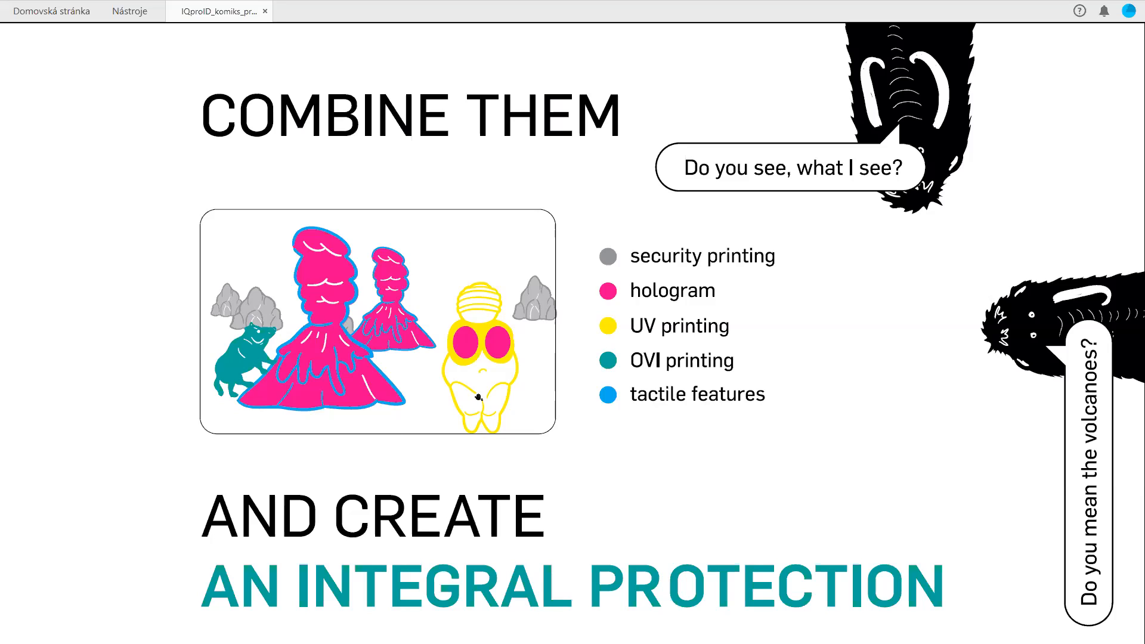
mouse_move(606, 413)
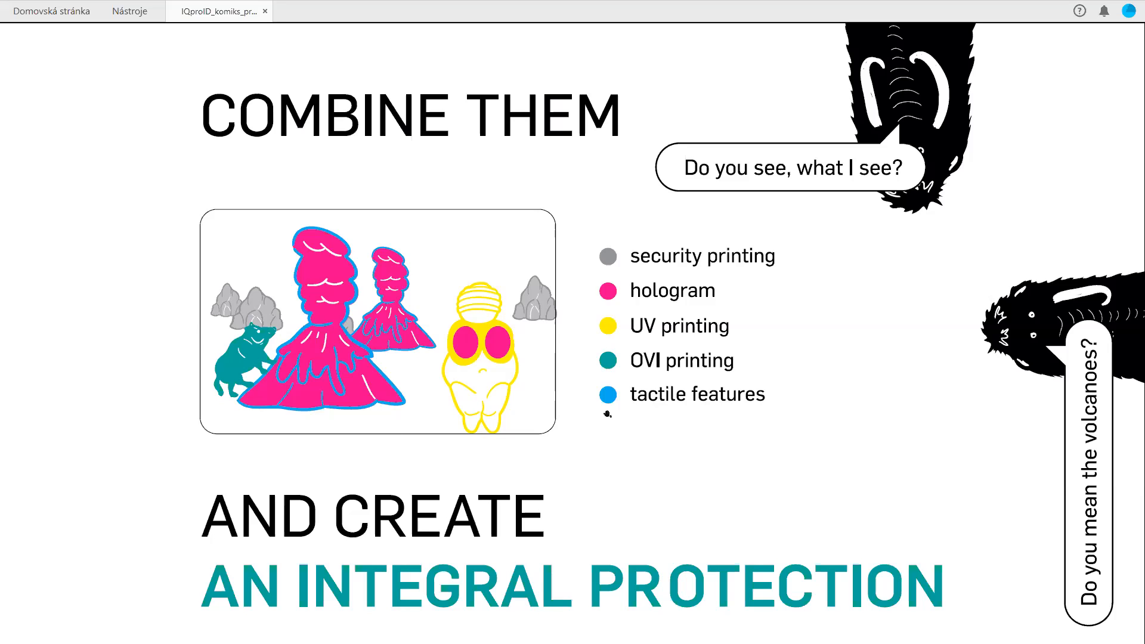